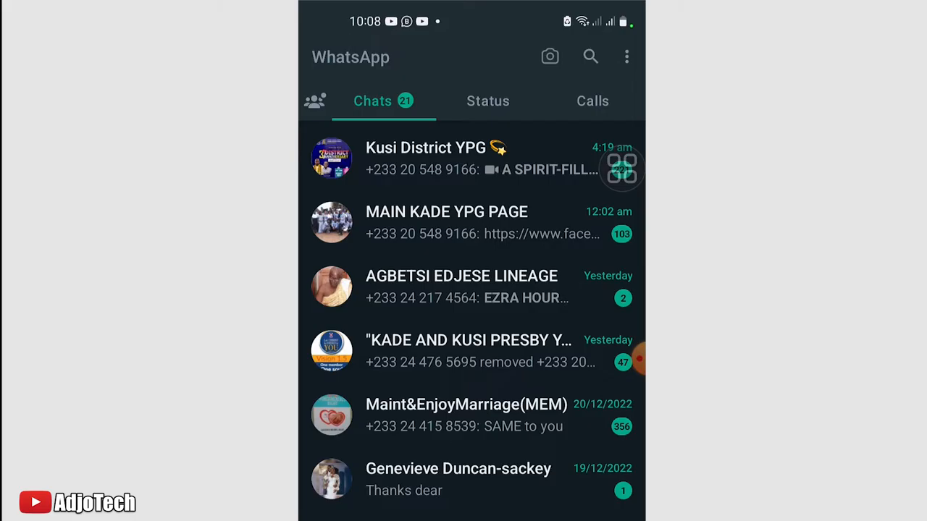
Go from the three-dot menu into Settings to reach Chats > Chat backup.
left_click(625, 57)
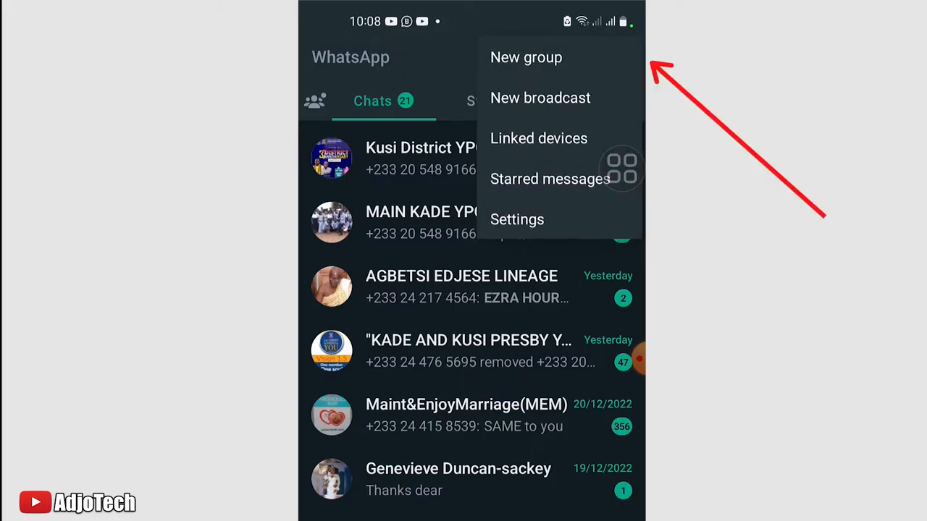
left_click(517, 220)
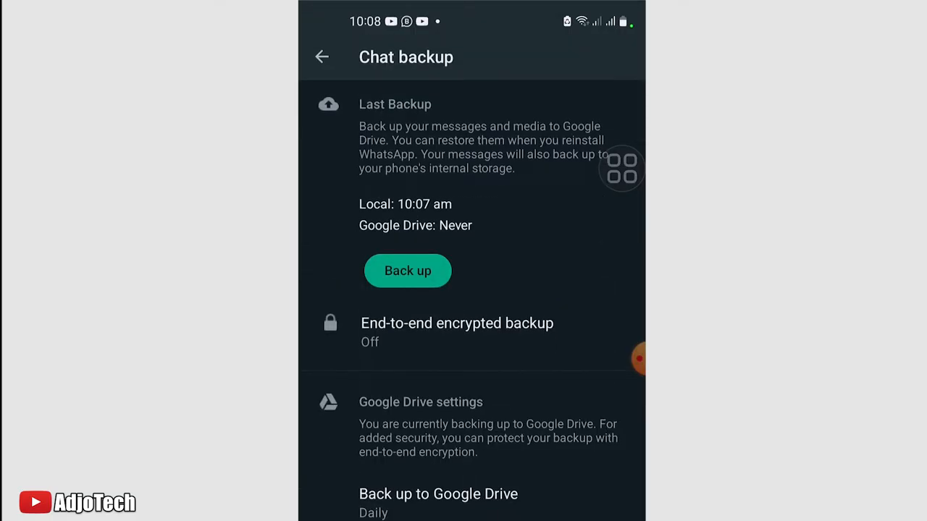
Switch the Drive backup account to a different Google account and grant Drive access.
scroll("down", 3)
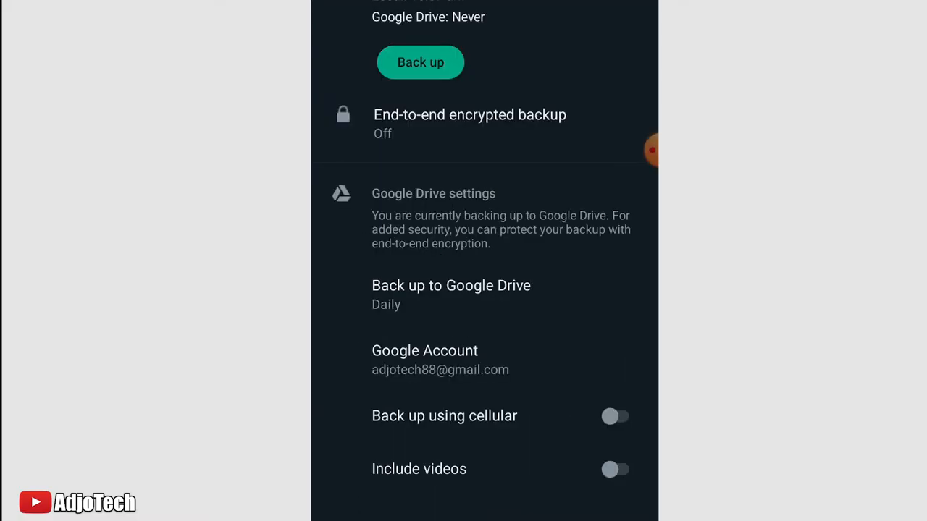
left_click(424, 360)
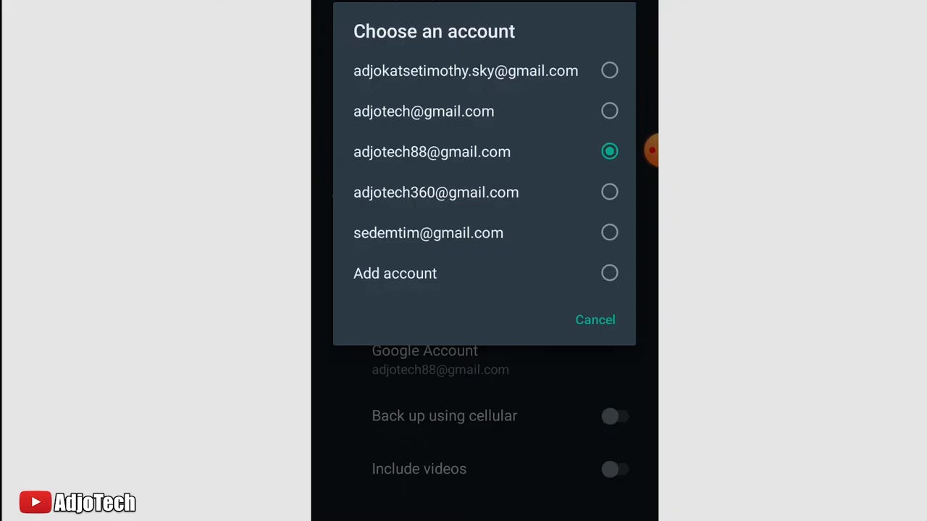
left_click(432, 151)
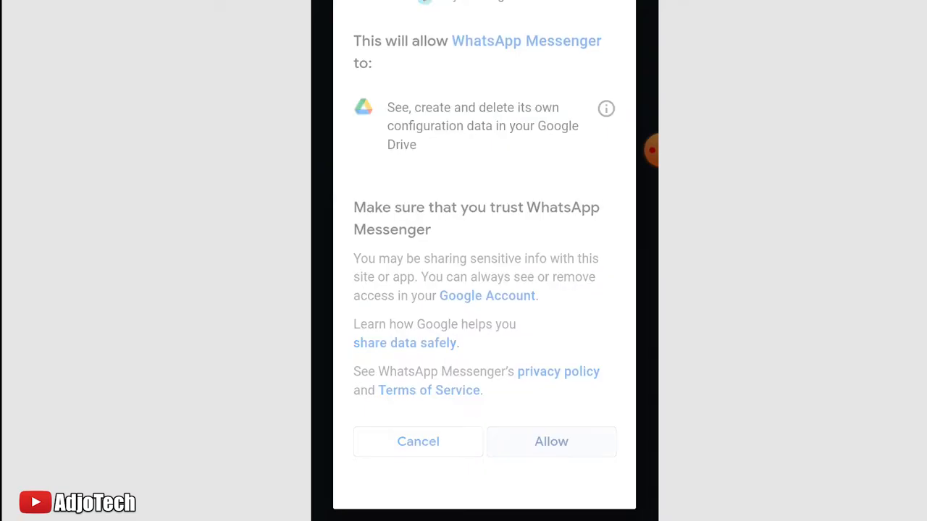
left_click(551, 441)
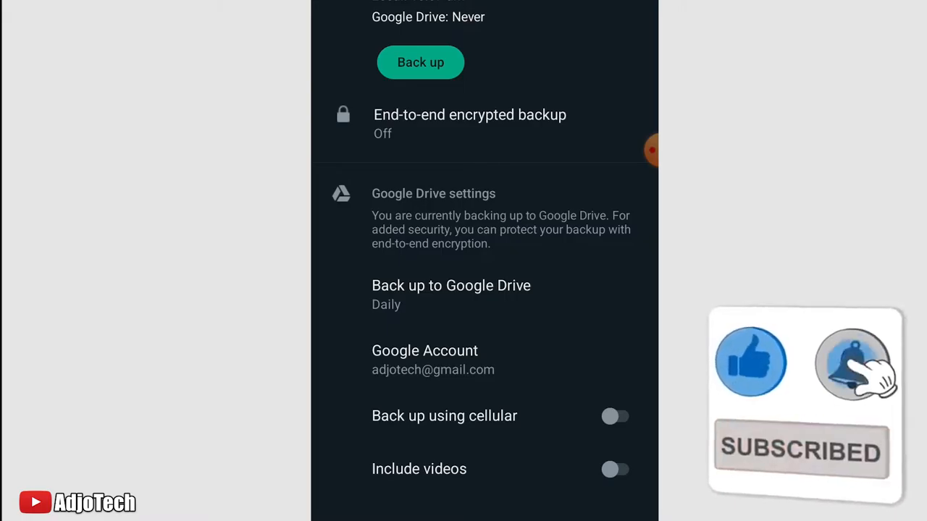
Set Drive backups to Monthly, enable backup over cellular, and keep videos excluded.
left_click(450, 286)
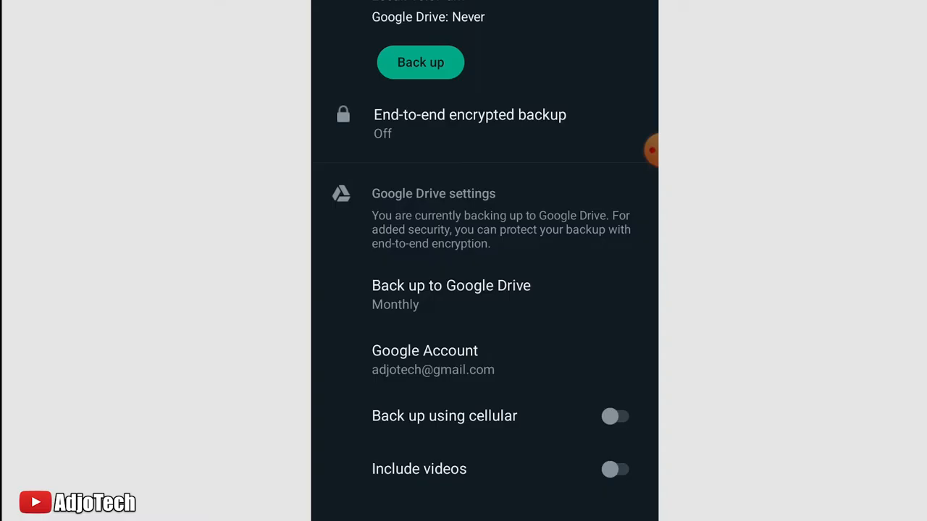
left_click(615, 415)
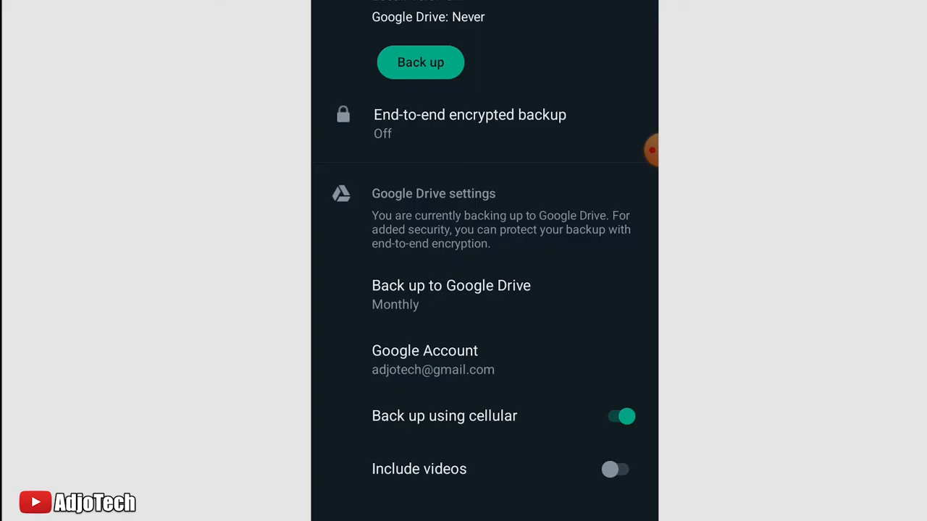
left_click(616, 470)
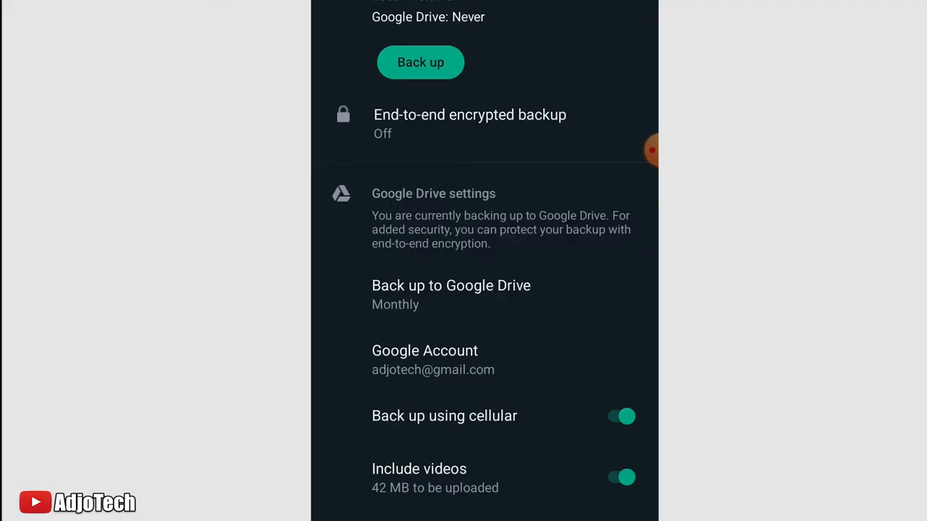
left_click(621, 477)
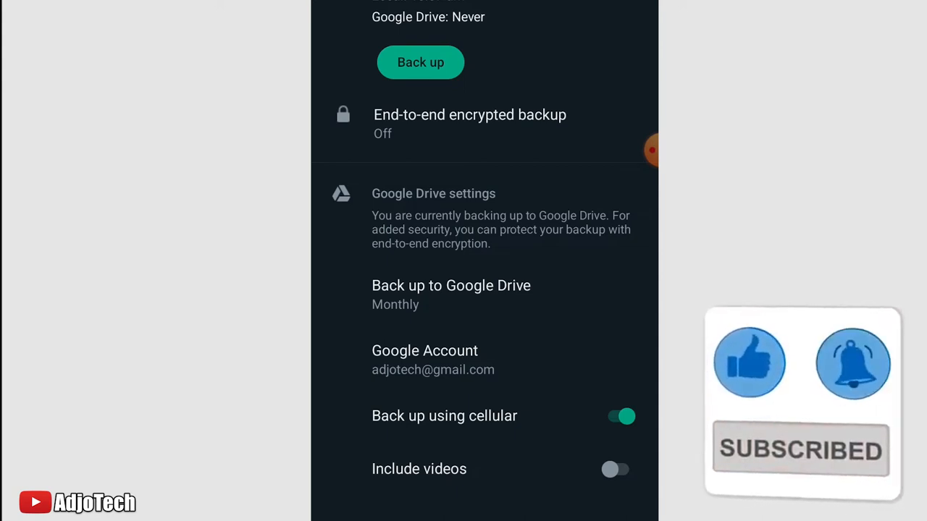
Run a manual Google Drive backup, dismissing the notice, until the 269 MB backup completes.
left_click(420, 63)
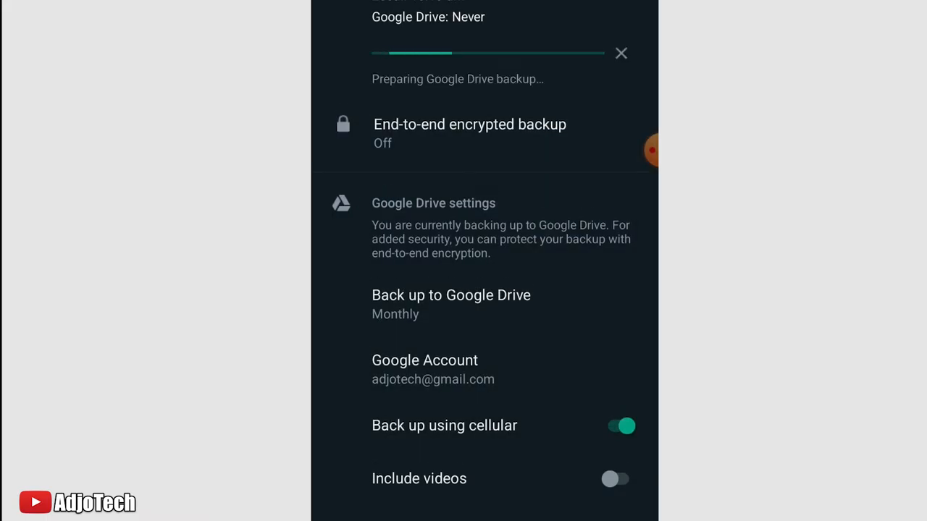
scroll("down", 3)
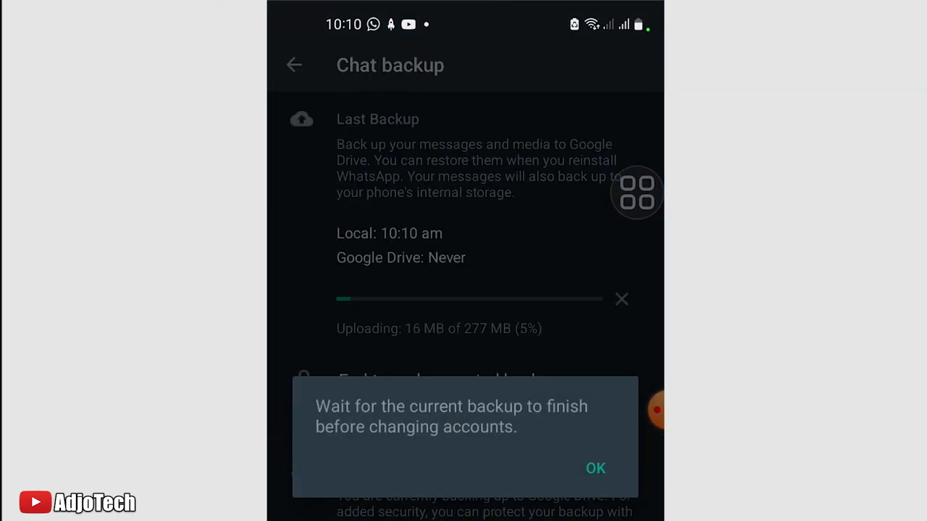
left_click(595, 468)
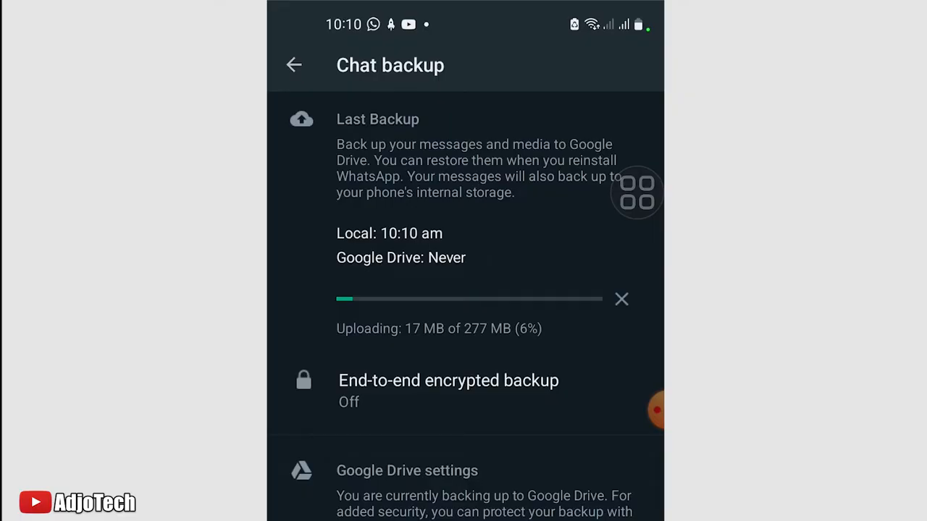
left_click(640, 409)
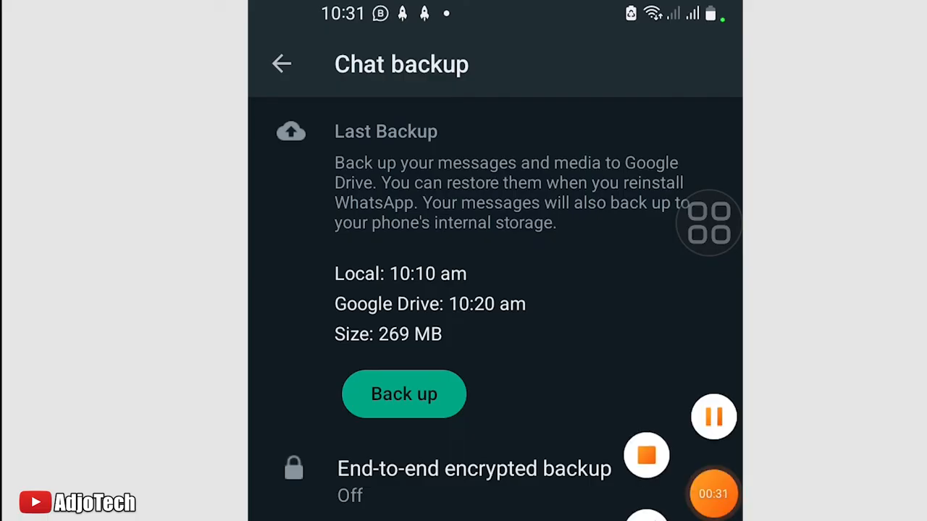
Launch the reinstalled WhatsApp, accept the terms, and submit the phone number for verification.
left_click(281, 64)
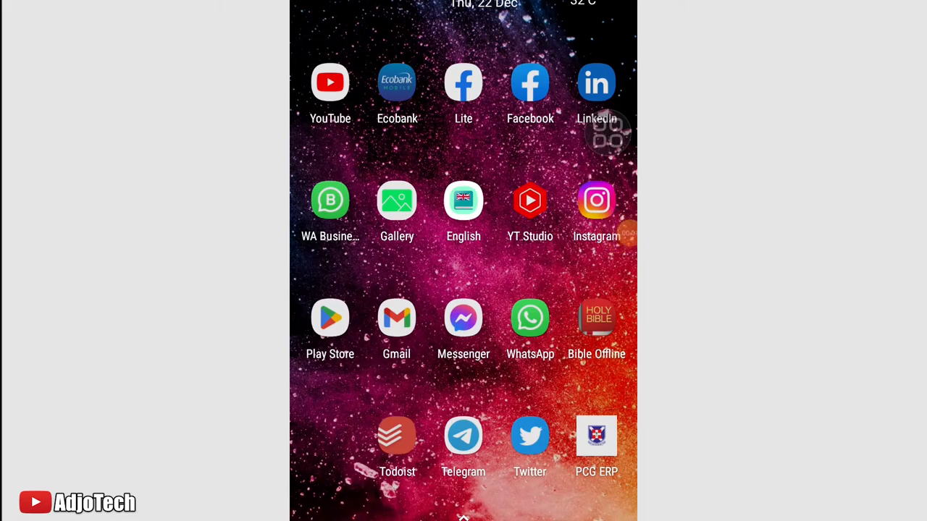
left_click(530, 318)
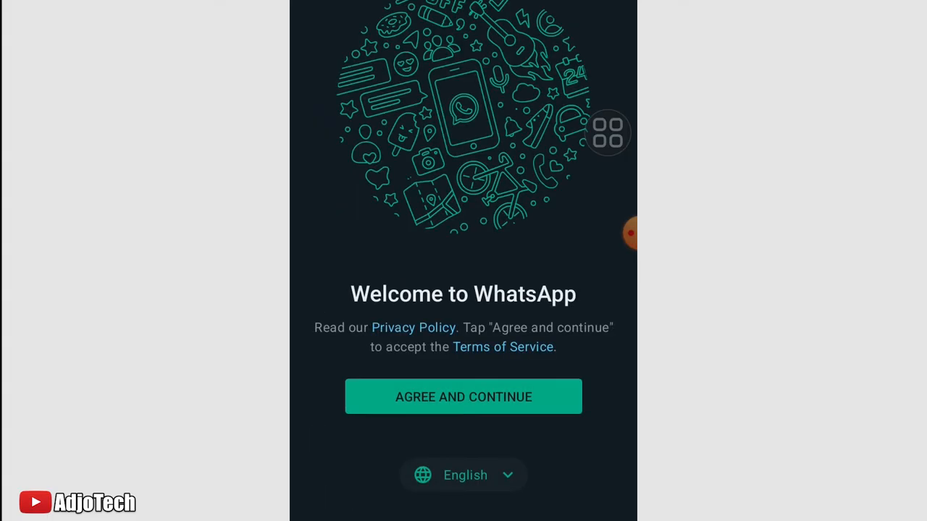
left_click(462, 397)
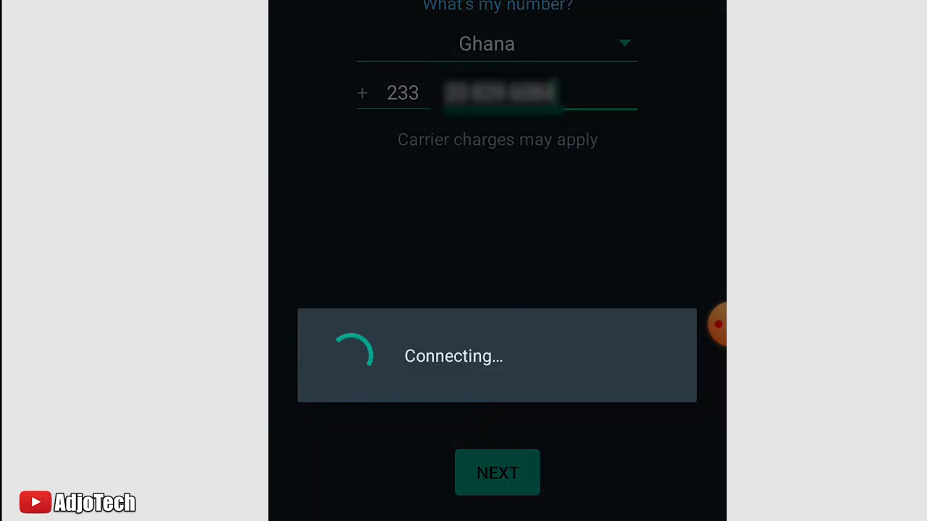
left_click(497, 473)
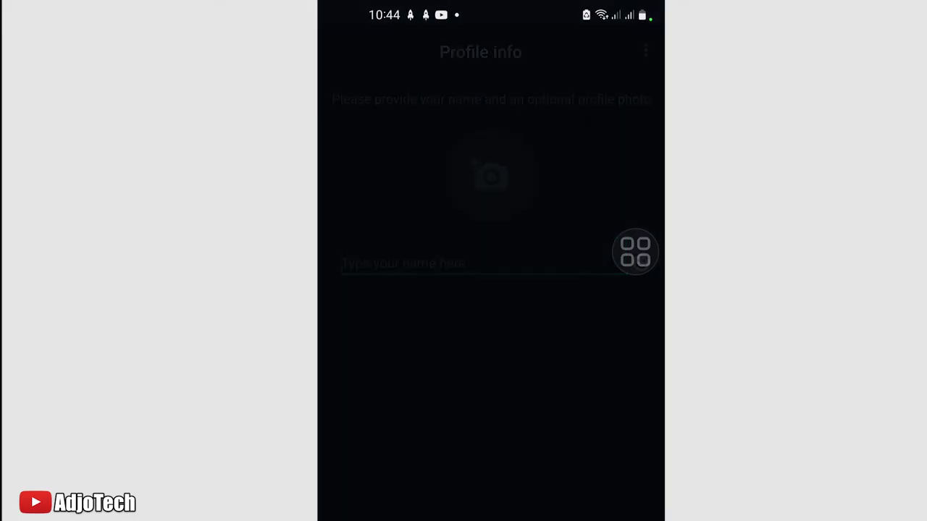
Restore messages and media from the found 269 MB Google Drive backup.
left_click(482, 263)
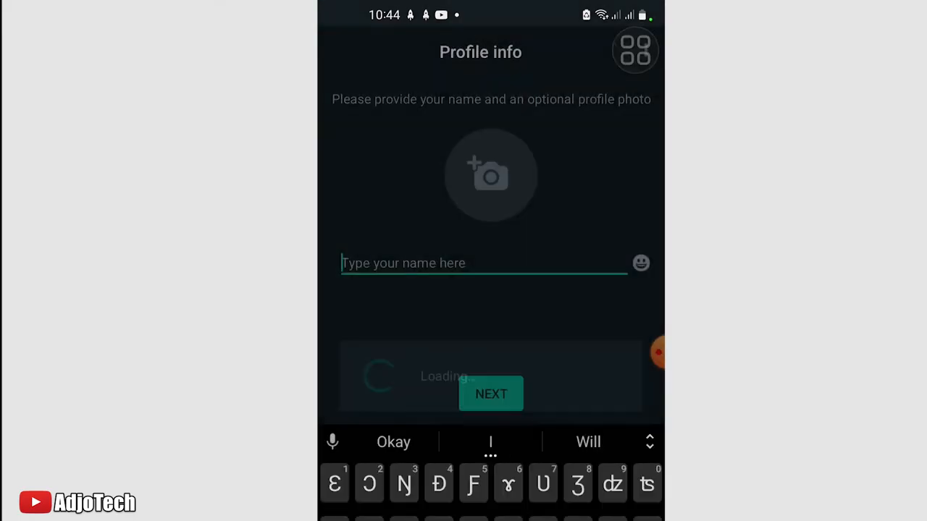
left_click(491, 394)
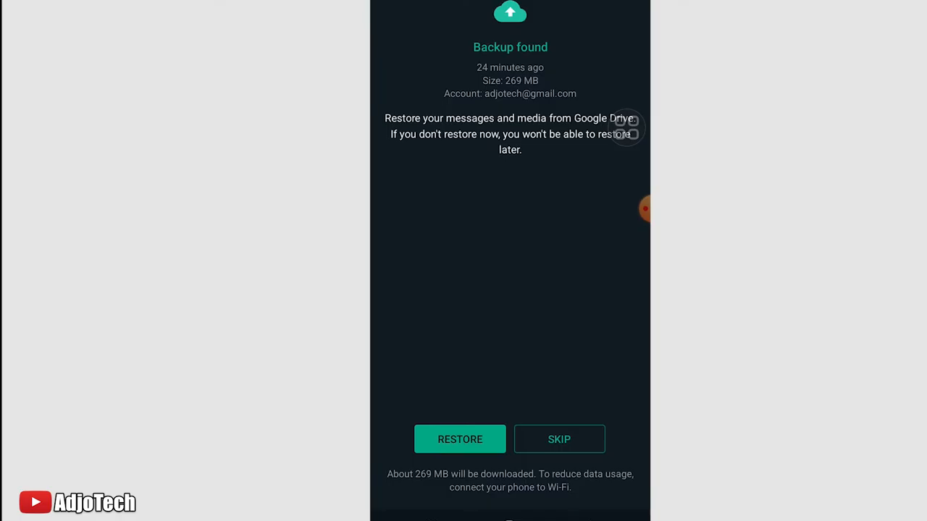
left_click(460, 438)
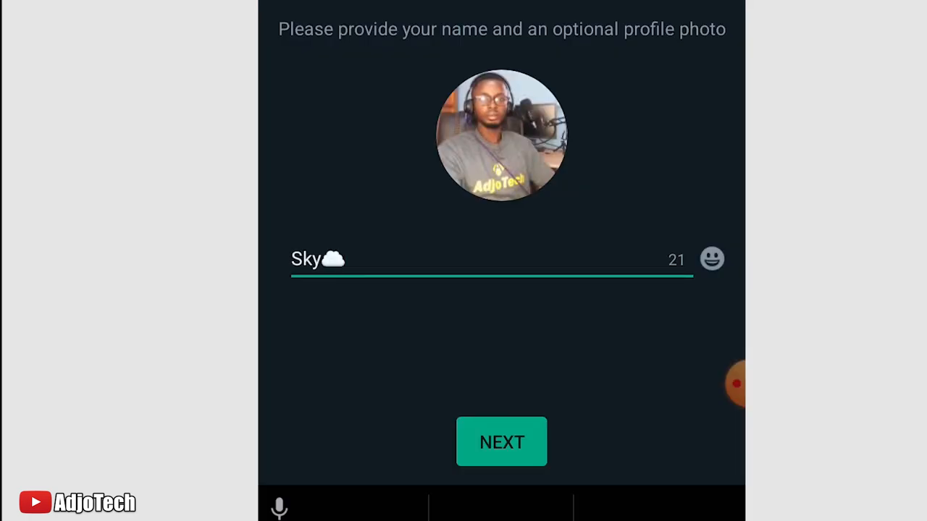
Leave Profile info for the chat list as media restores (12 MB of 260 MB).
left_click(501, 441)
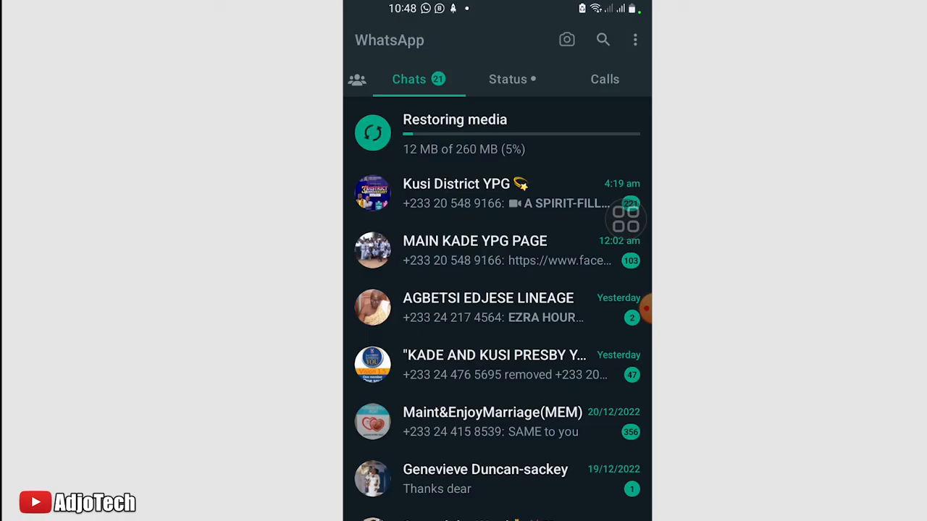
scroll("down", 3)
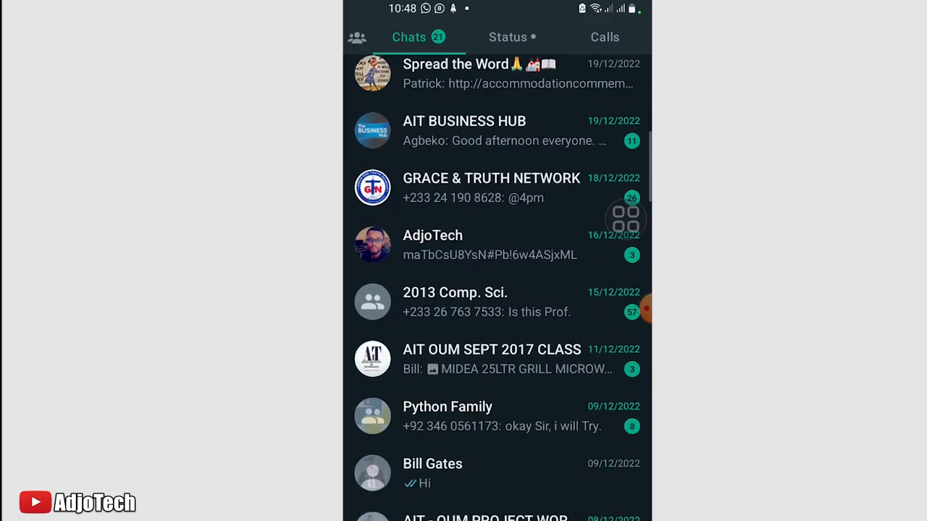
scroll("down", 3)
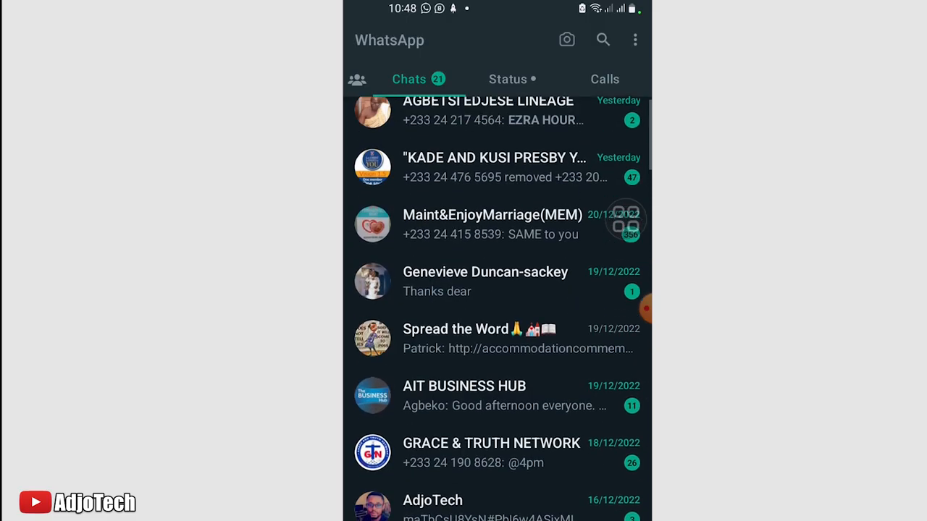
scroll("down", 3)
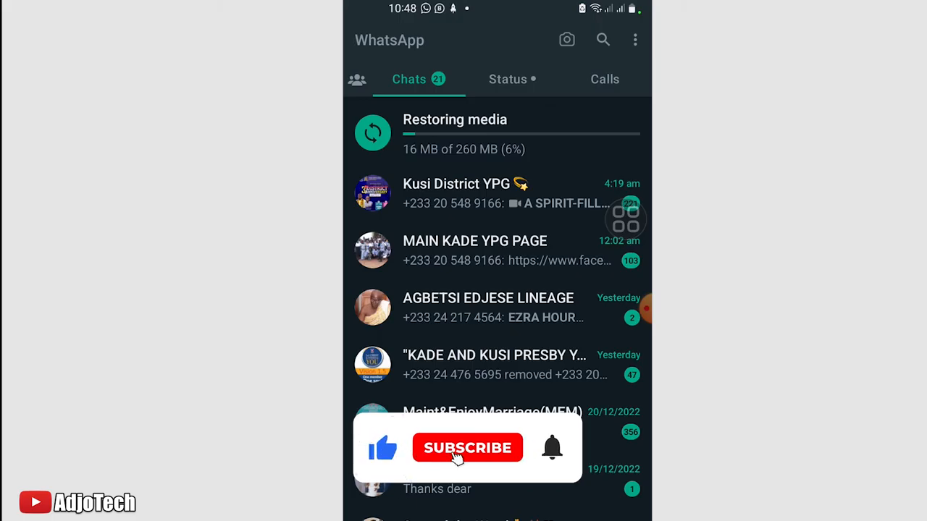
left_click(467, 447)
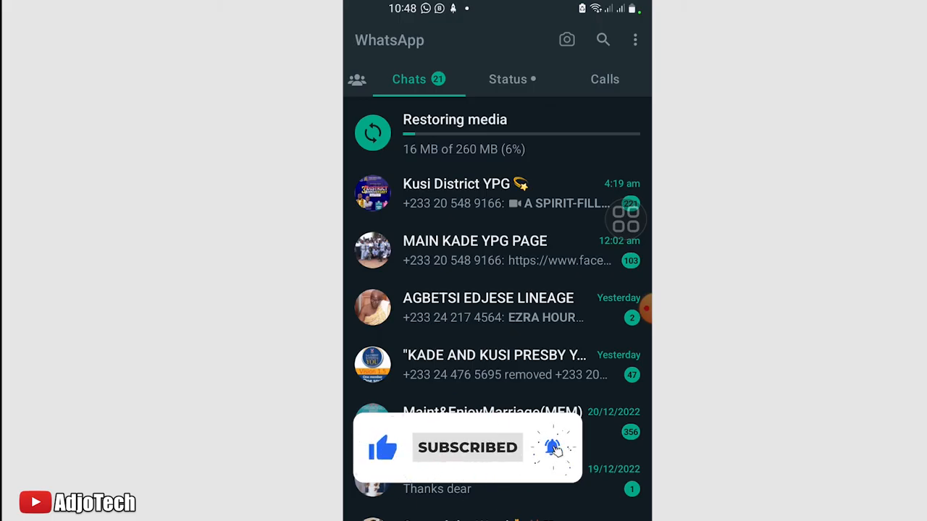